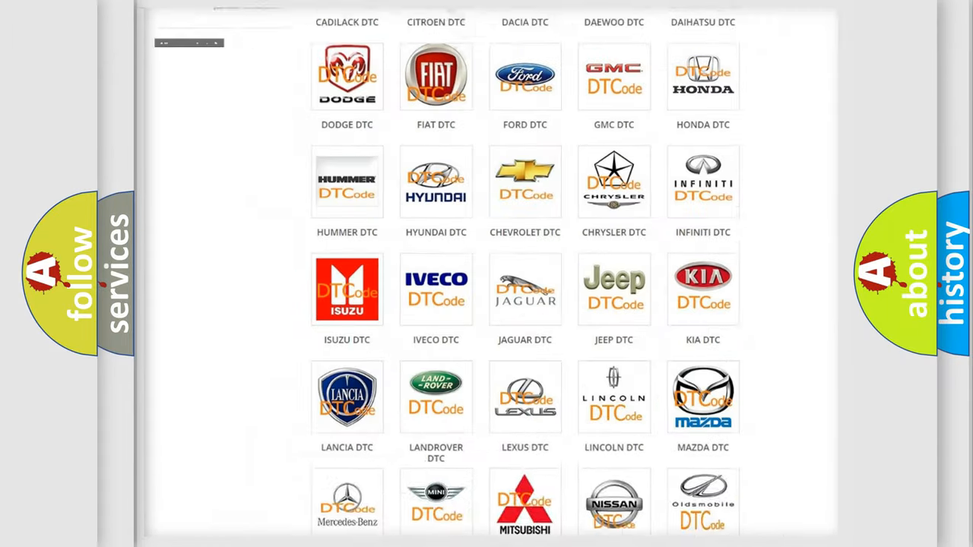
Open the Fiat DTC list and browse its B-series codes such as B000111 and B1A3F.
scroll(up, 3)
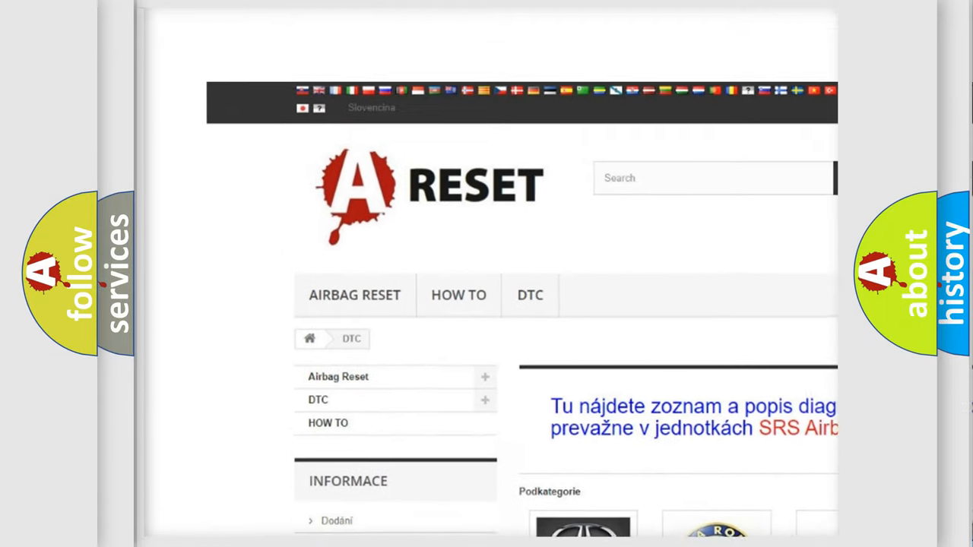
scroll(up, 3)
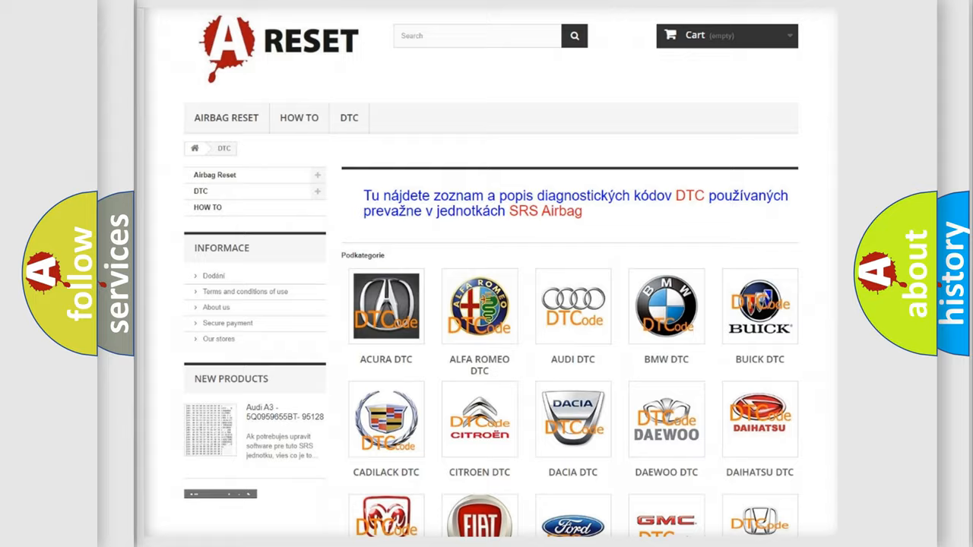
scroll(down, 3)
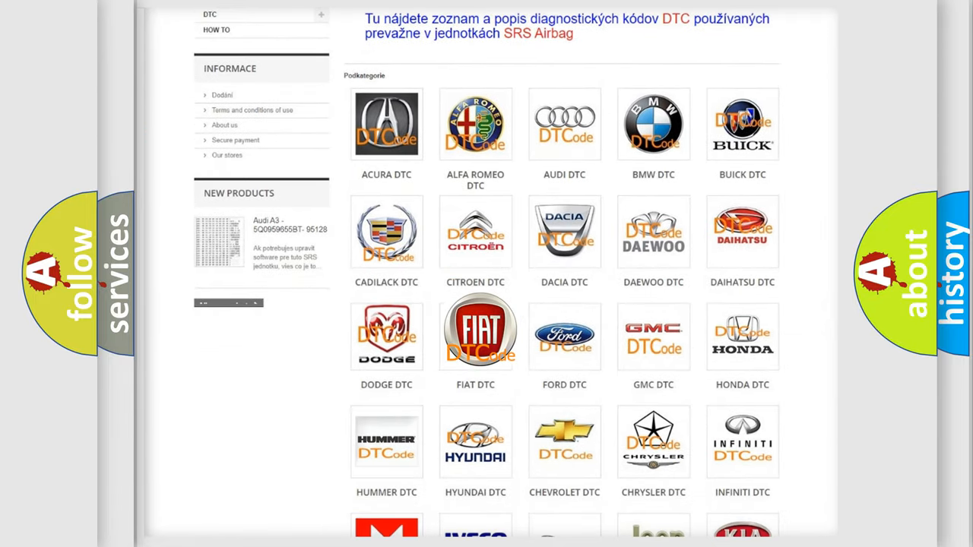
click(475, 334)
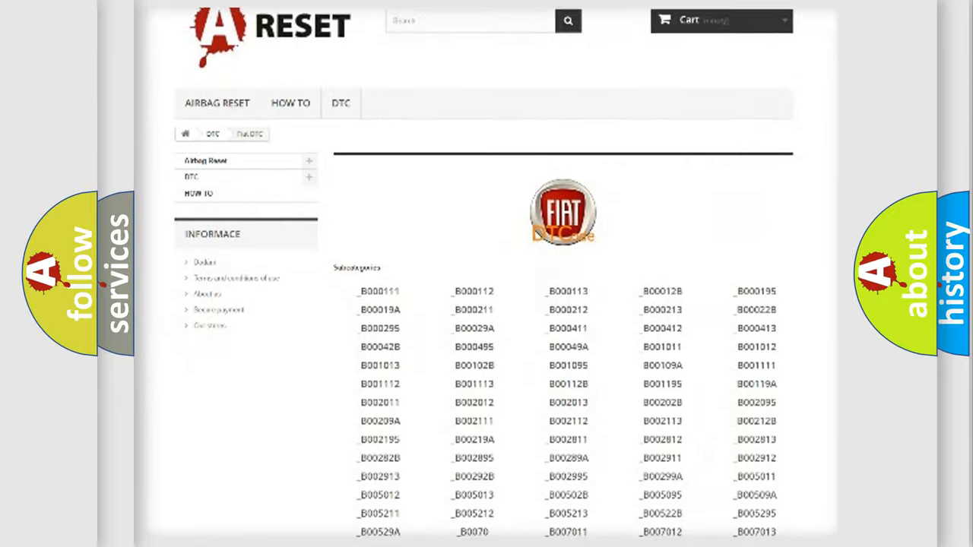
scroll(down, 3)
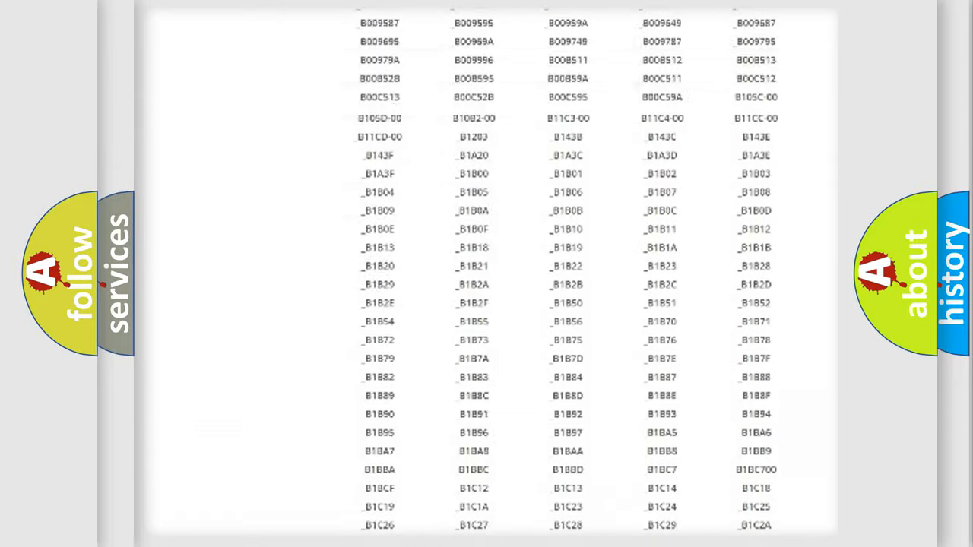
scroll(up, 3)
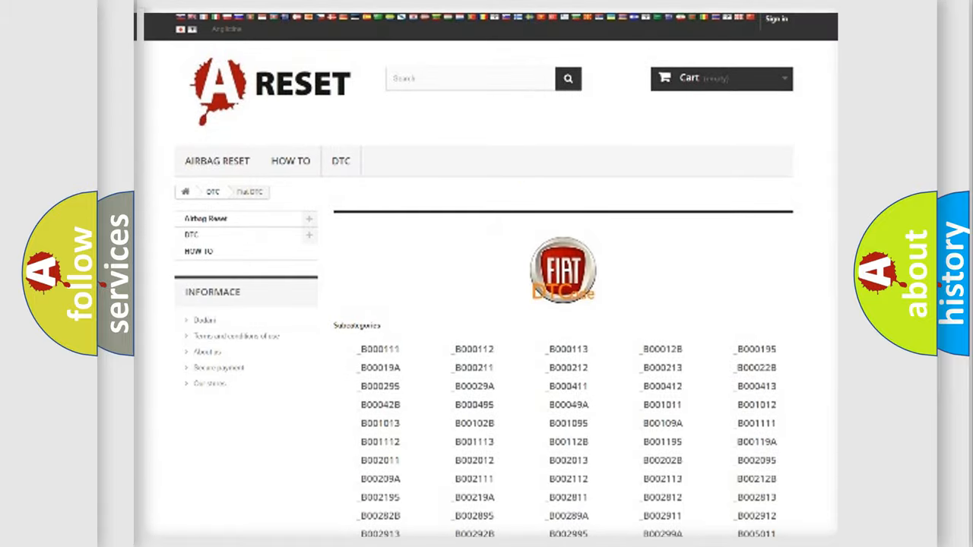